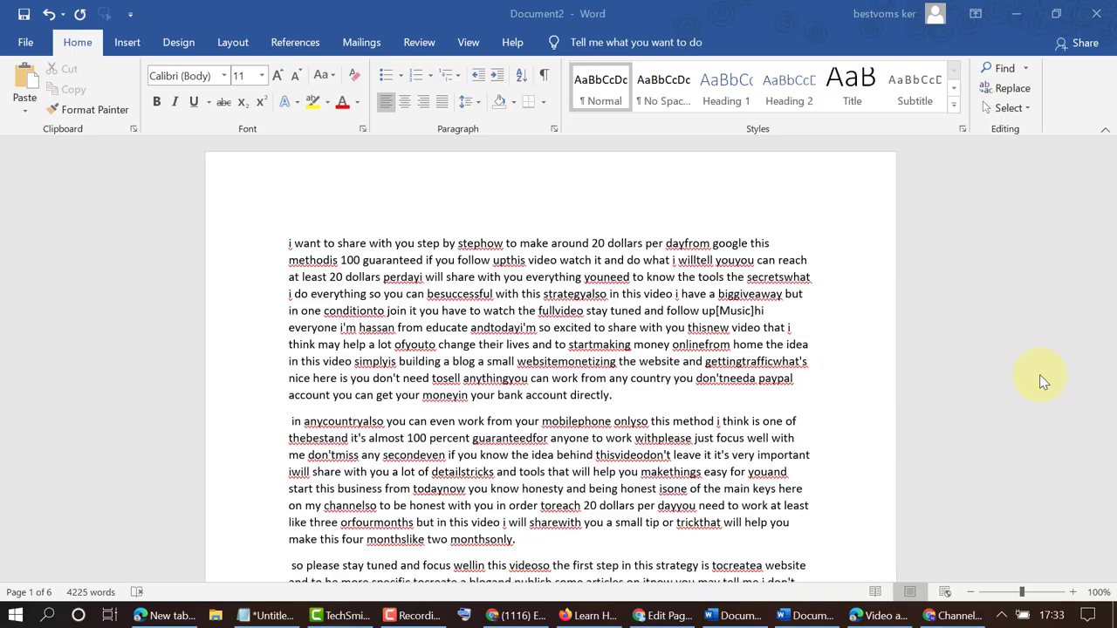
mouse_move(358, 319)
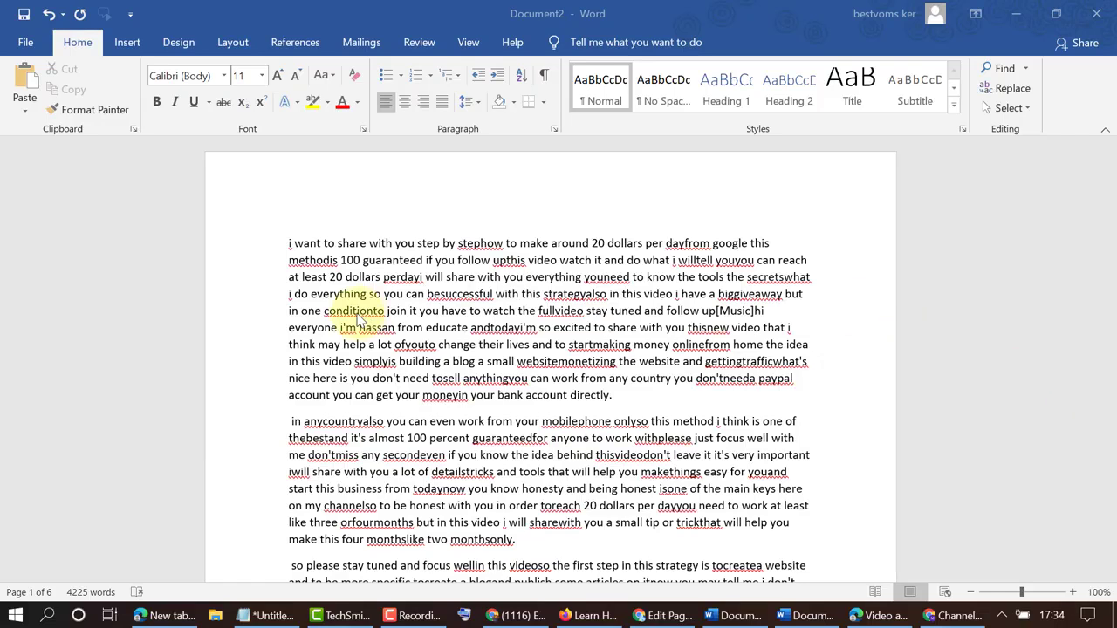
Scroll the unnumbered transcript, then bring up the Layout ribbon's page setup options.
scroll("down", 3)
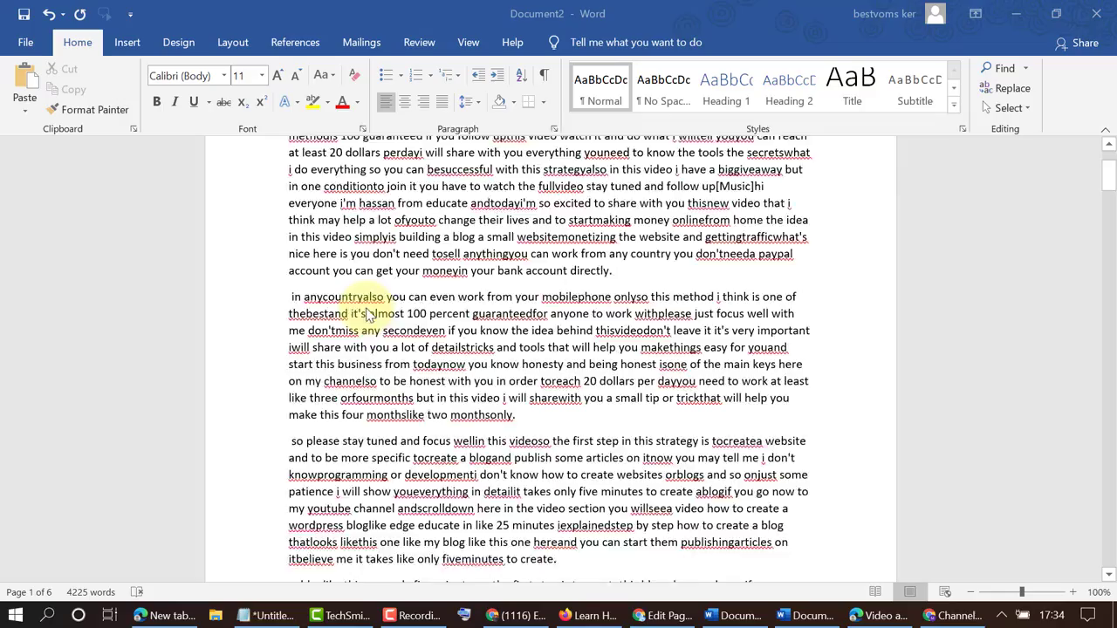
scroll("down", 3)
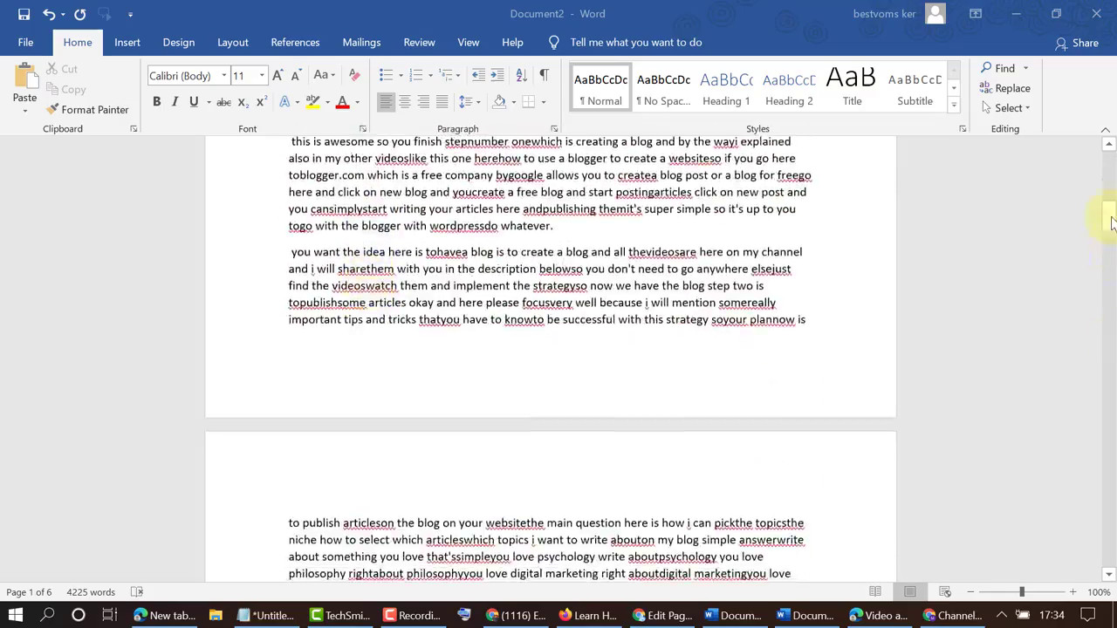
scroll("down", 3)
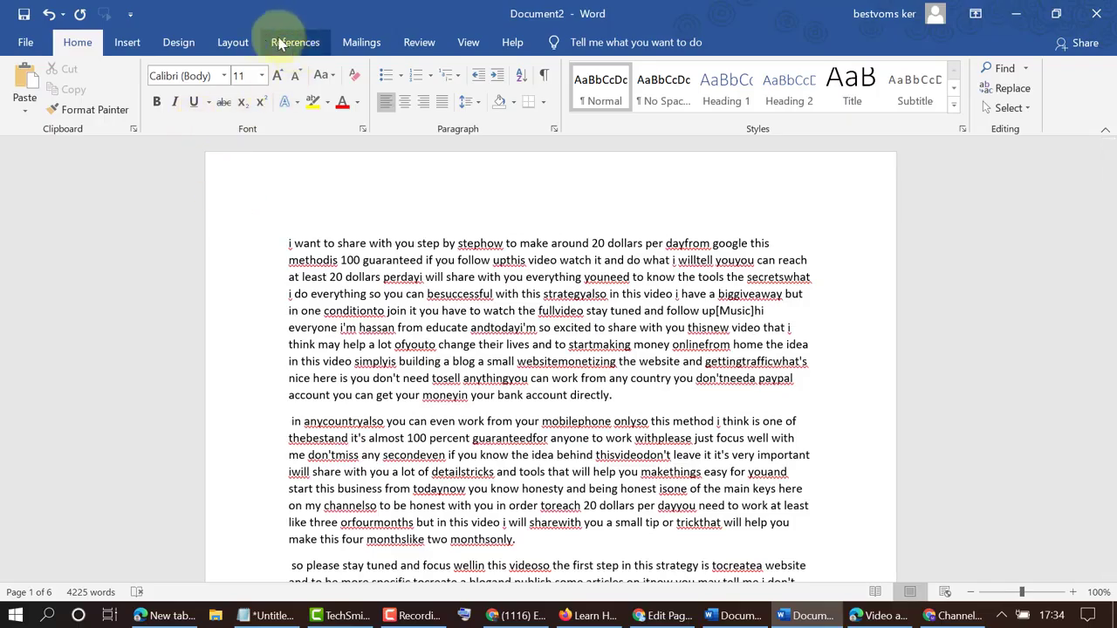
left_click(232, 42)
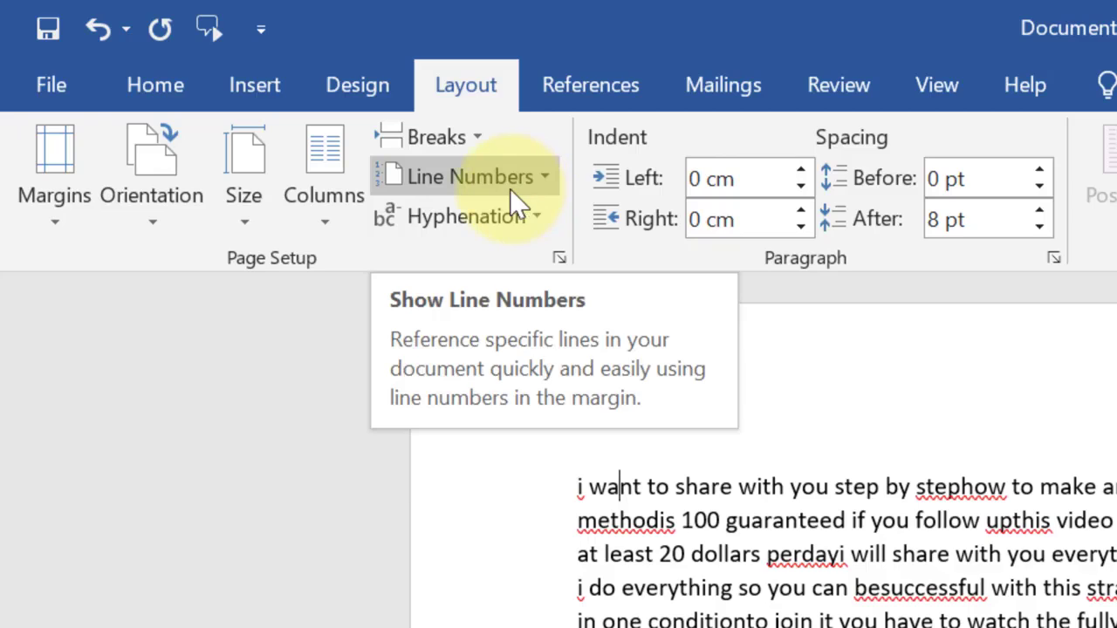
mouse_move(428, 327)
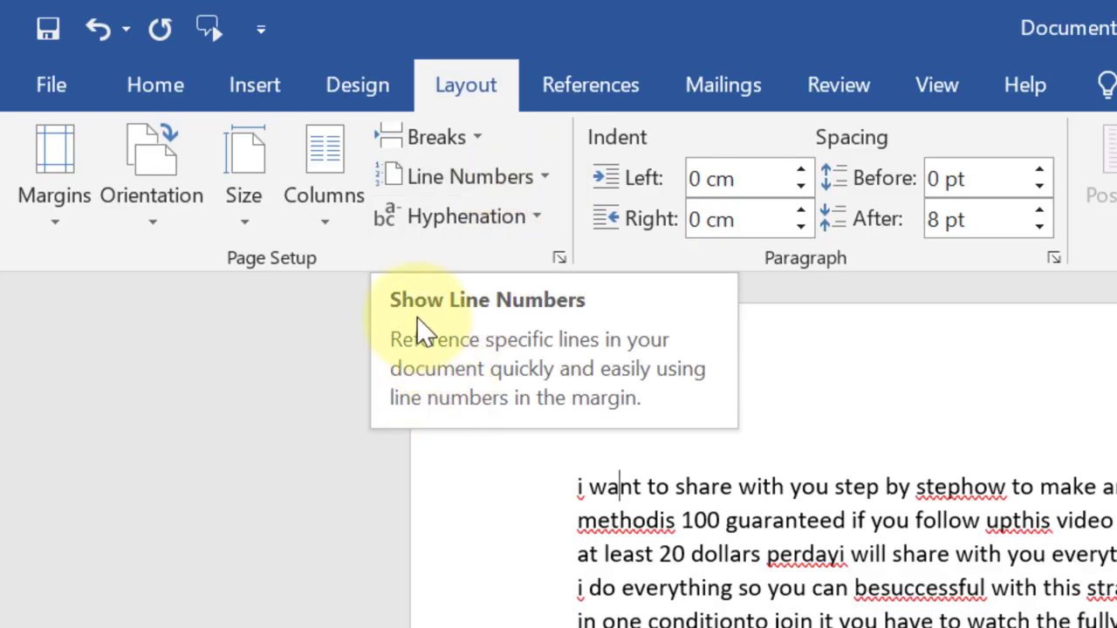
mouse_move(427, 367)
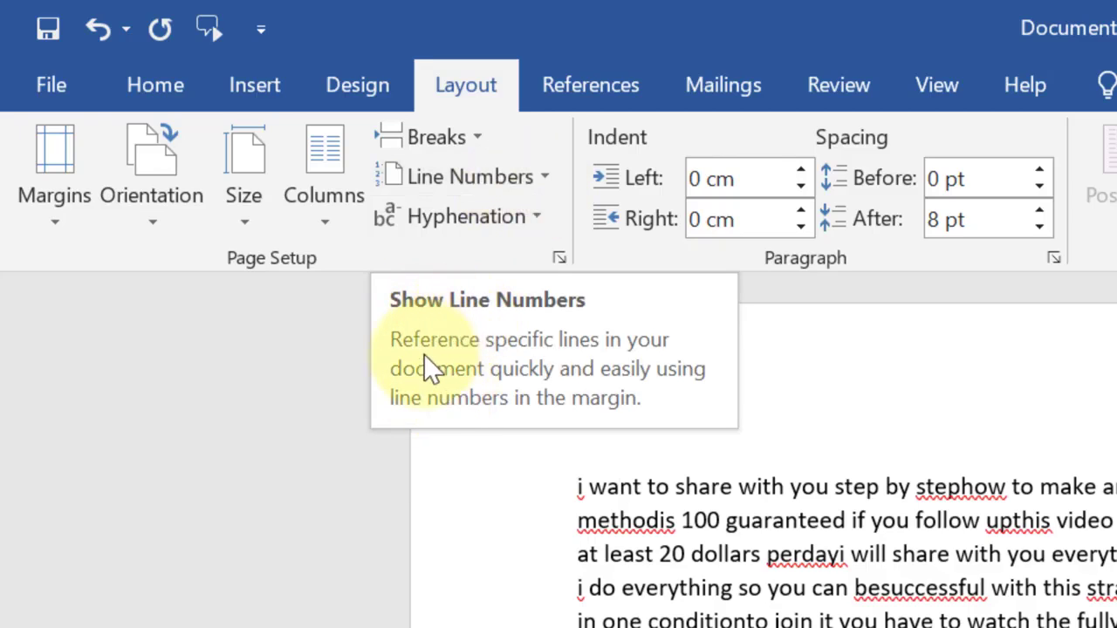
mouse_move(567, 362)
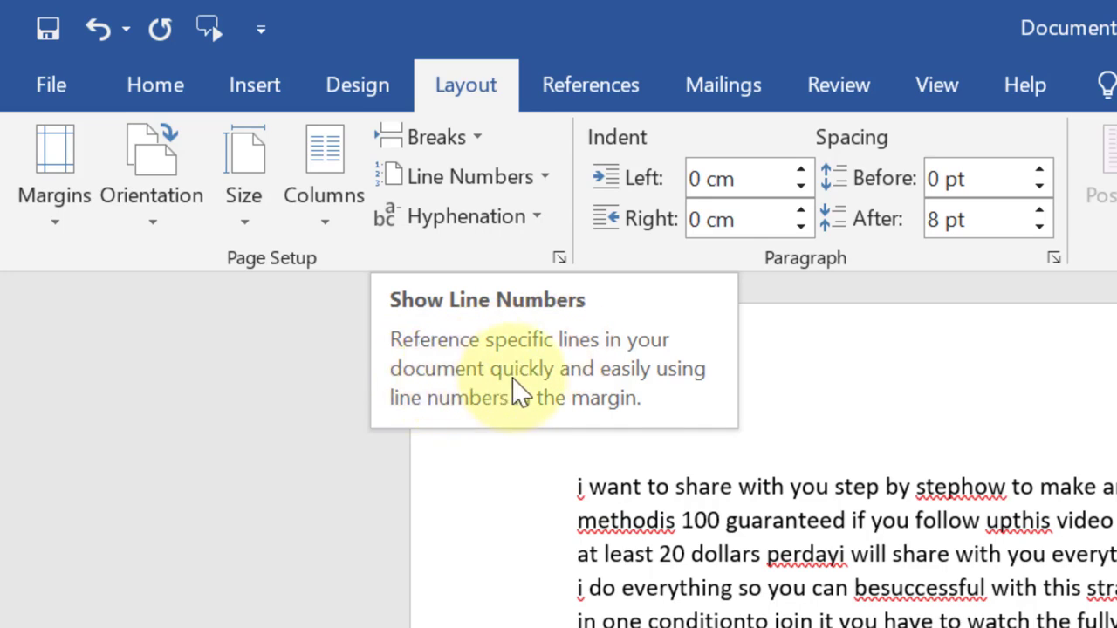
mouse_move(454, 411)
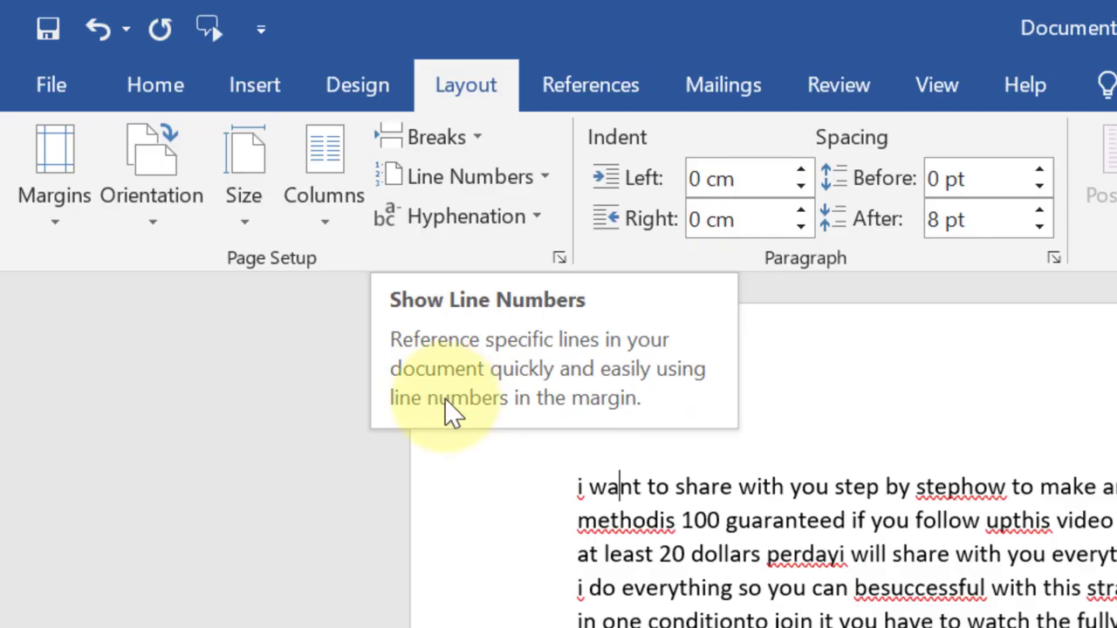
mouse_move(597, 427)
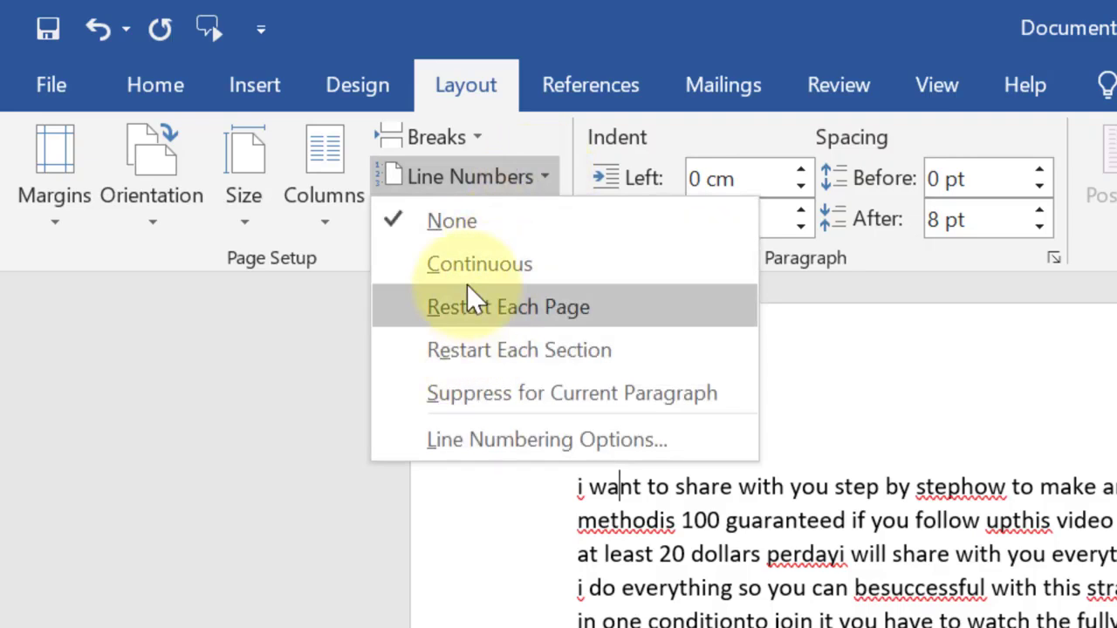
mouse_move(471, 349)
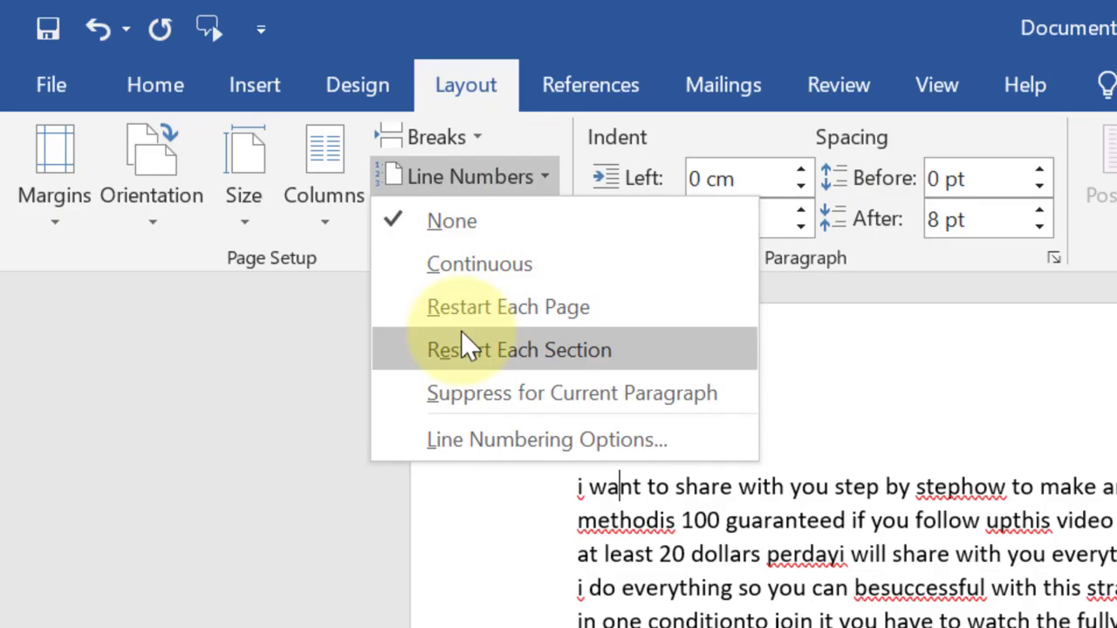
mouse_move(585, 332)
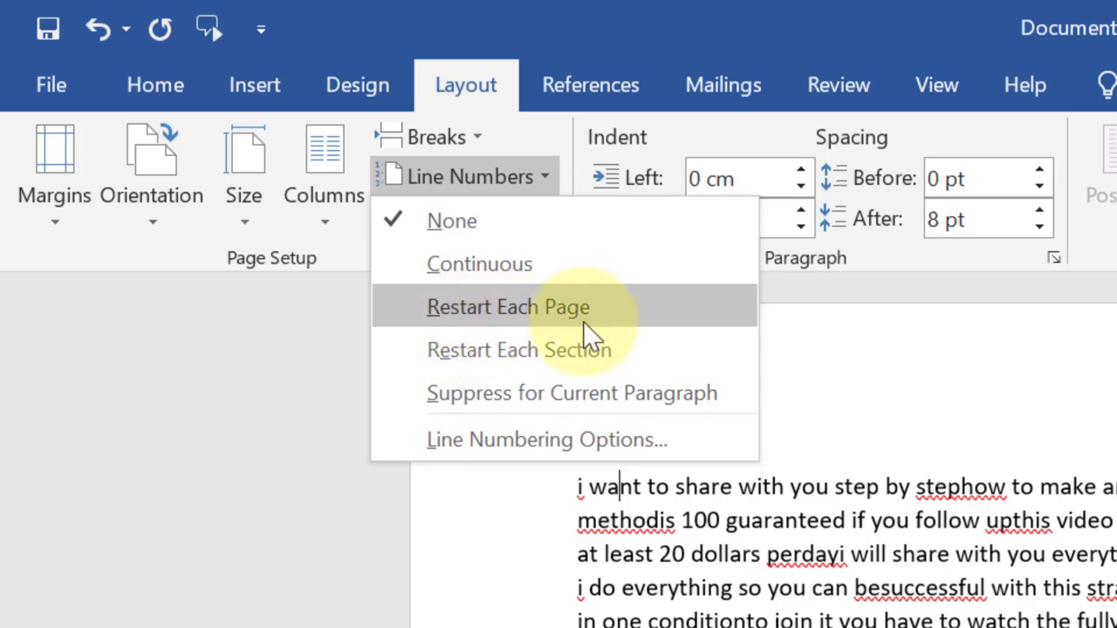
mouse_move(519, 358)
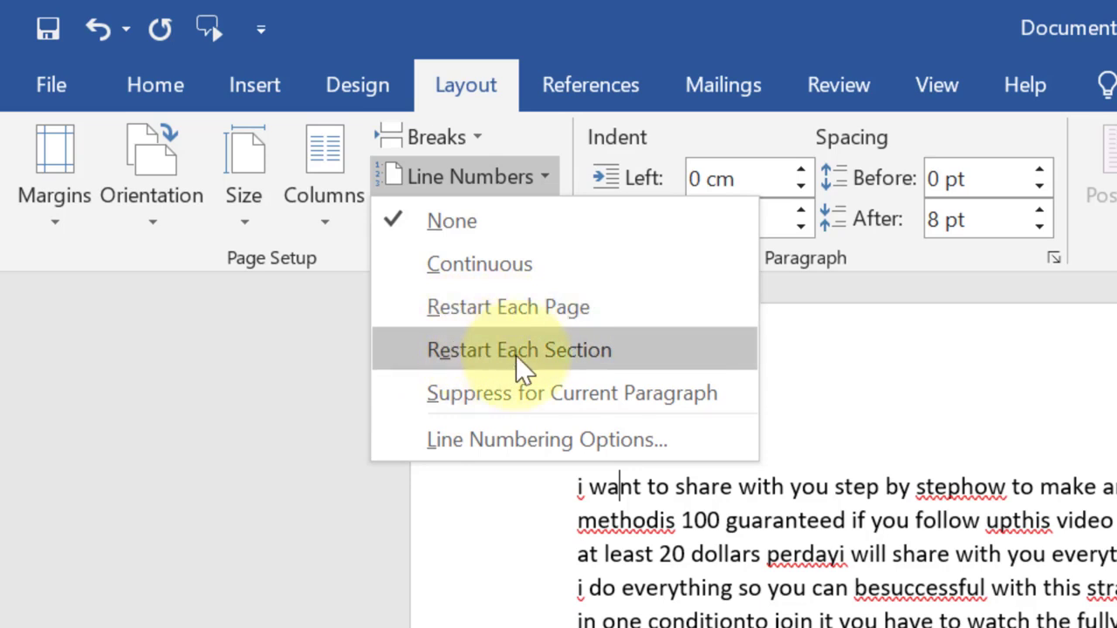
mouse_move(532, 307)
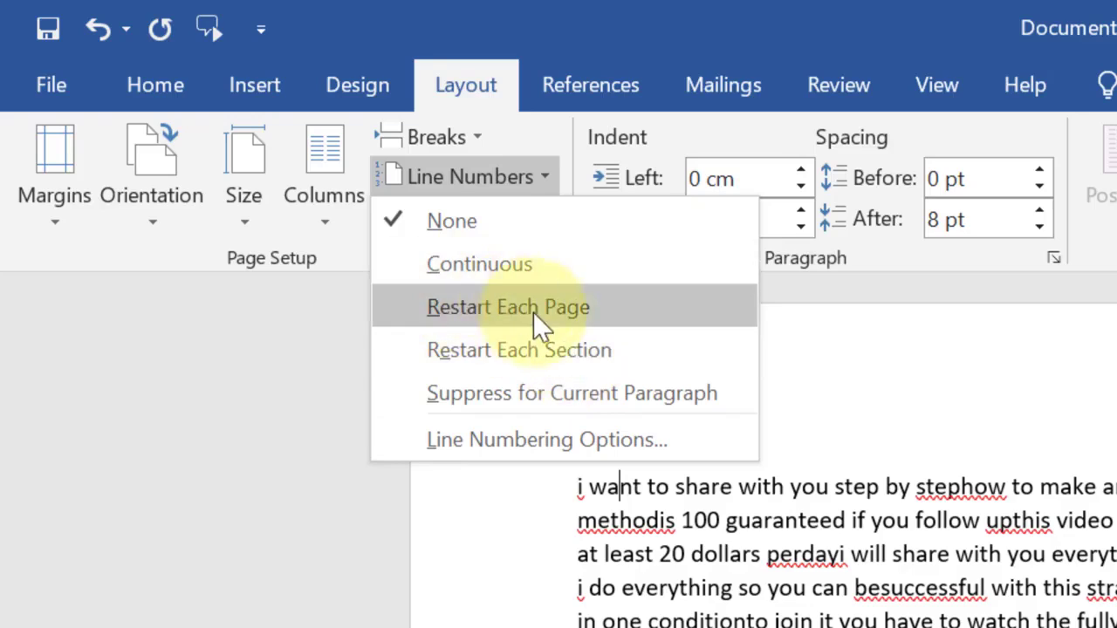
mouse_move(460, 323)
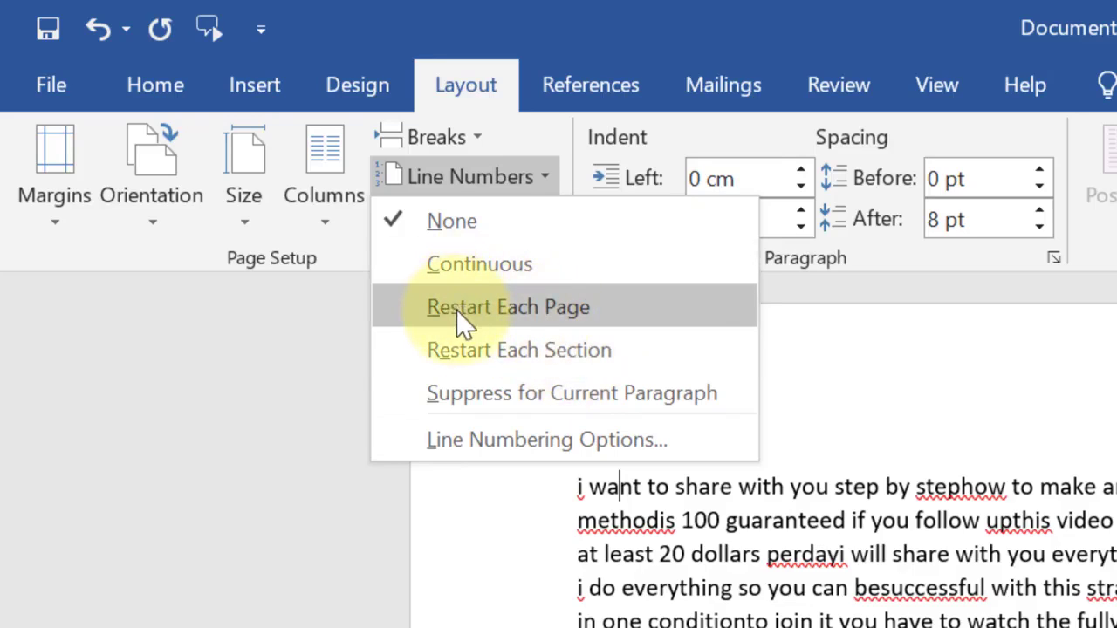
mouse_move(463, 263)
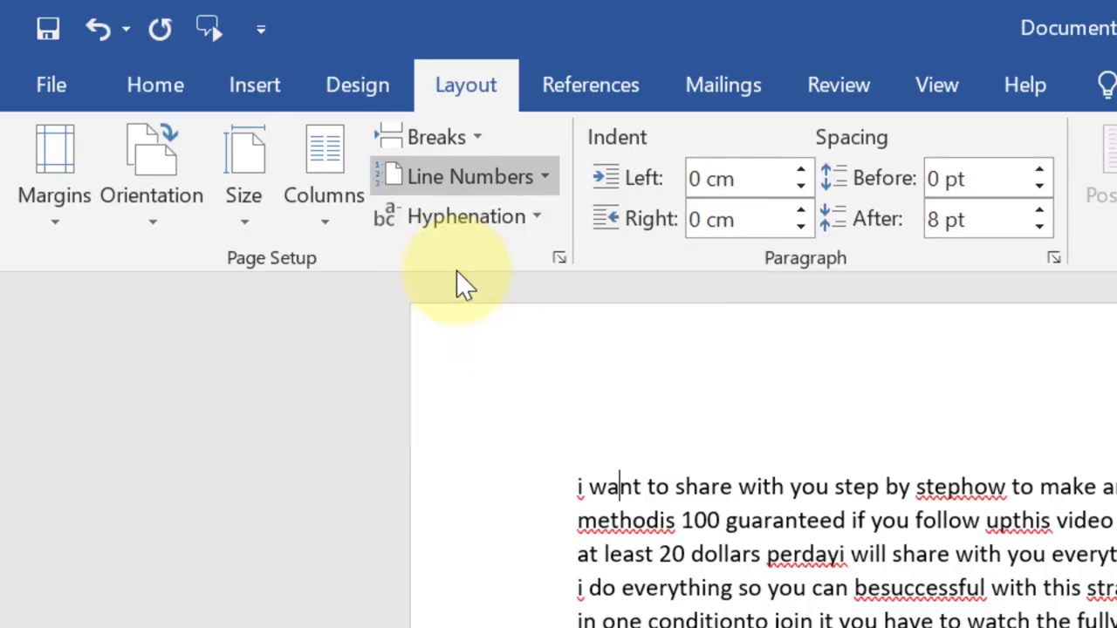
Apply Continuous line numbering and scroll to confirm it runs 1 to 262 across six pages.
left_click(463, 175)
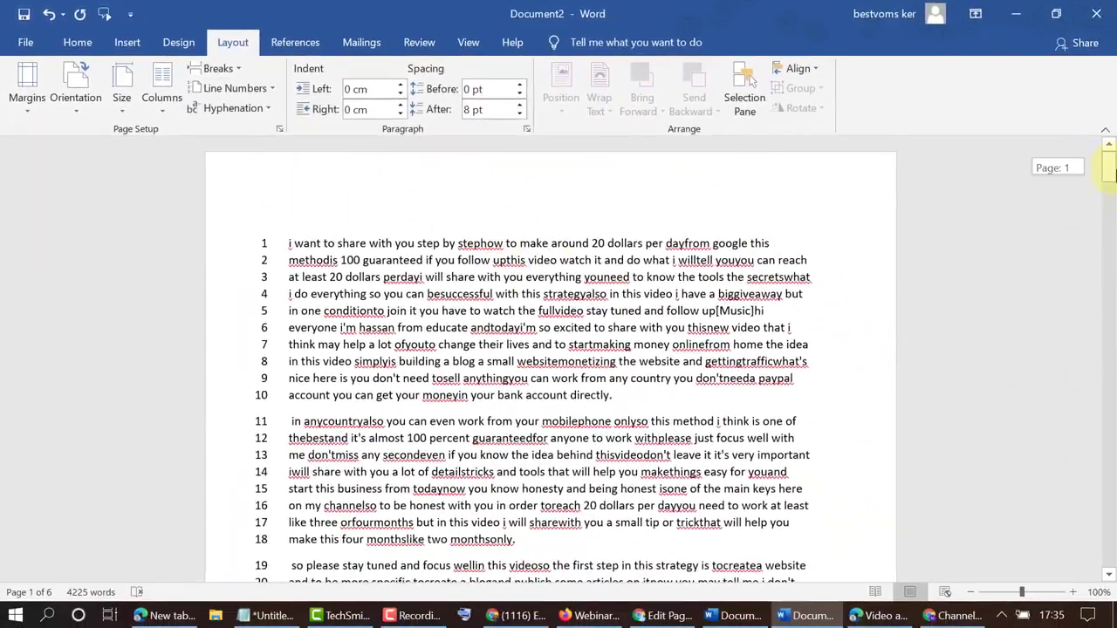
scroll("down", 3)
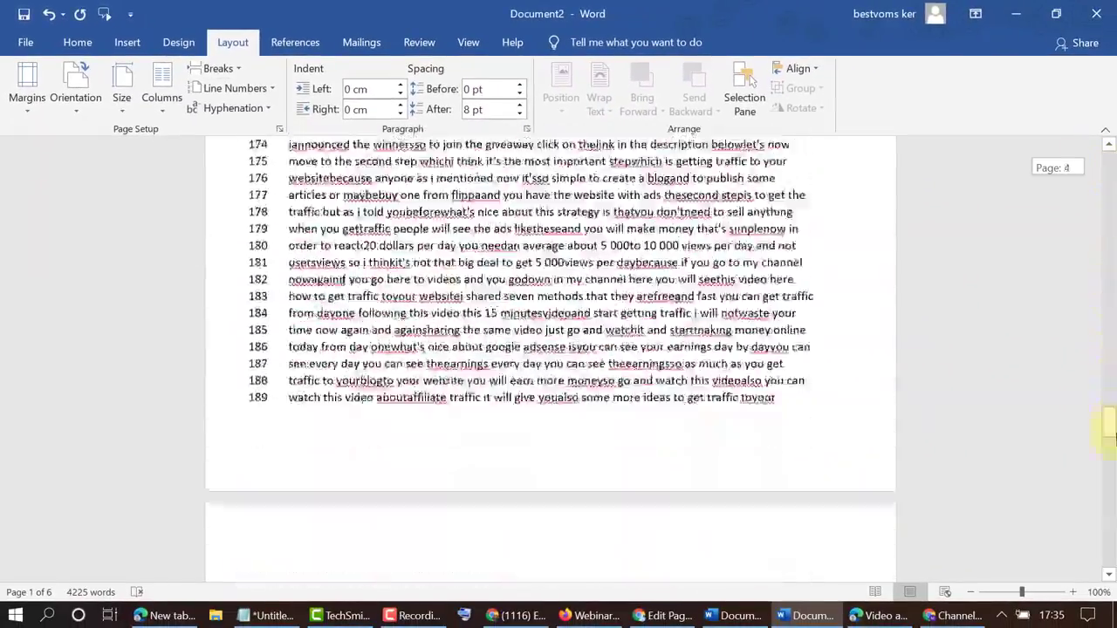
scroll("down", 3)
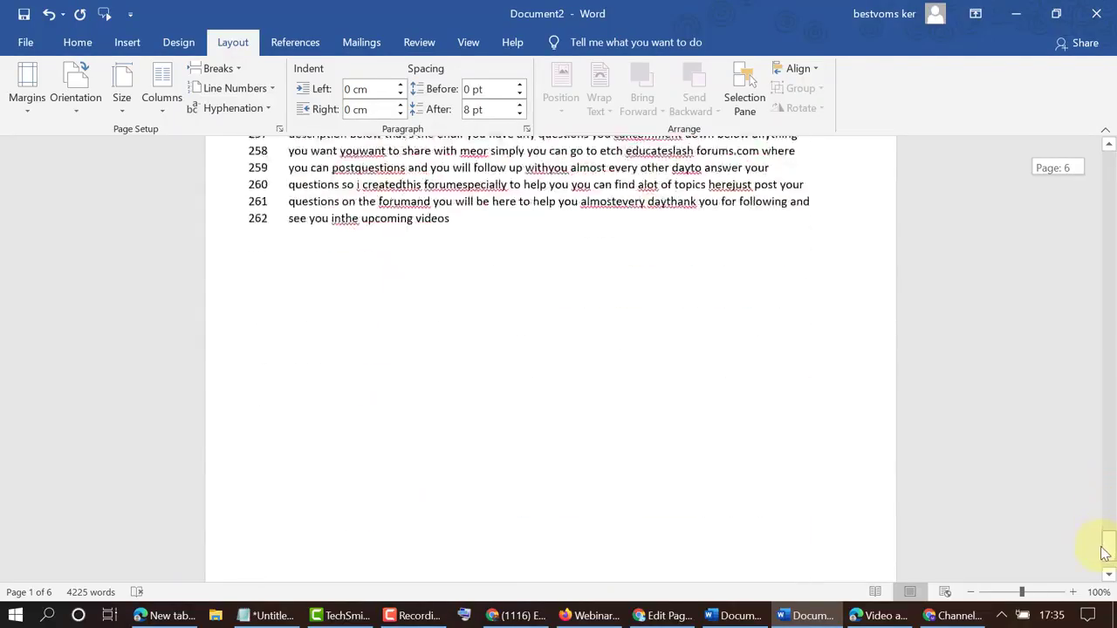
scroll("down", 3)
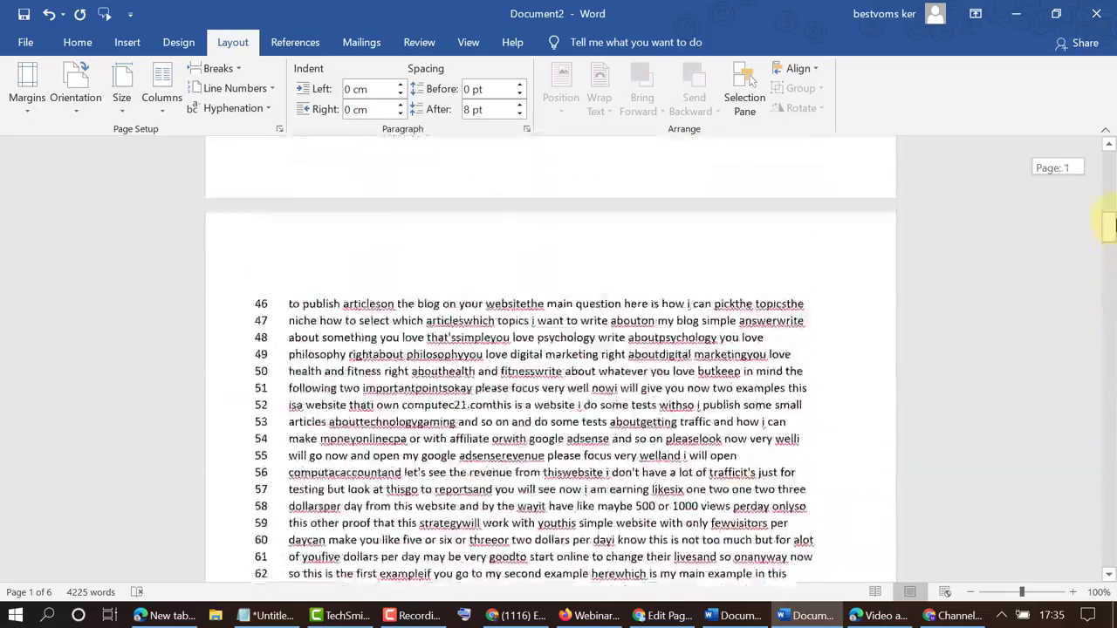
scroll("down", 3)
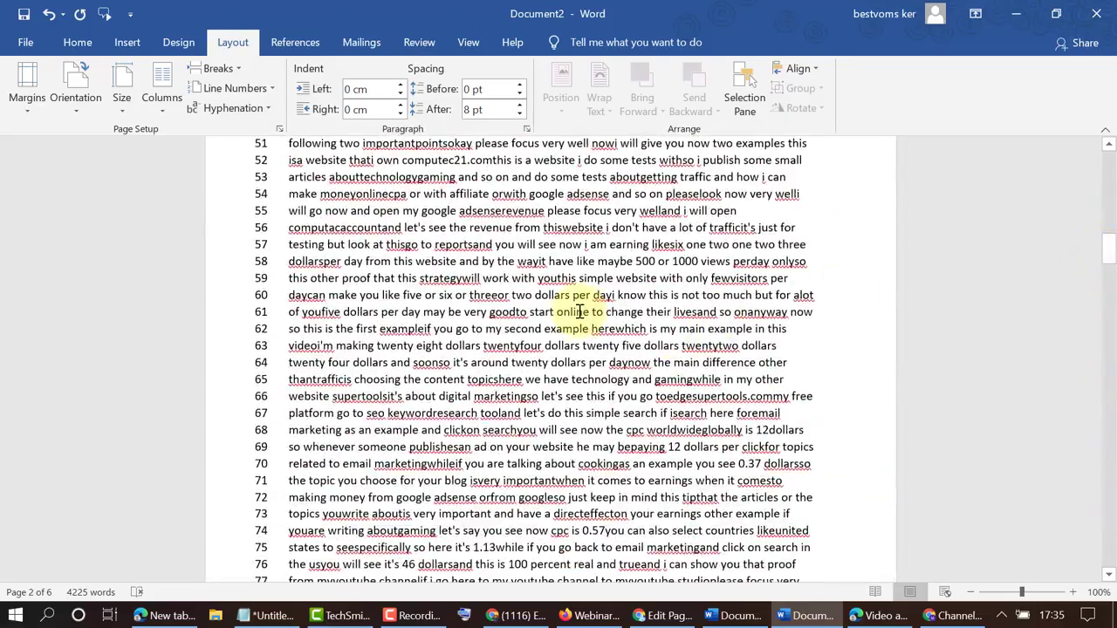
scroll("up", 3)
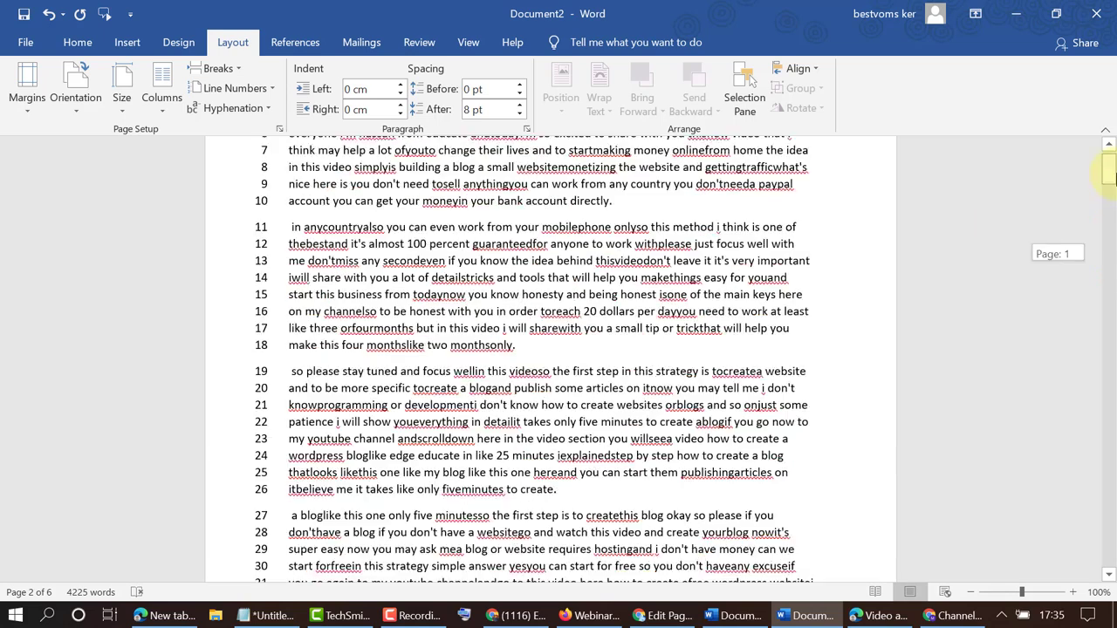
Switch line numbering to Restart Each Page and scroll to check each page starts at 1.
left_click(231, 88)
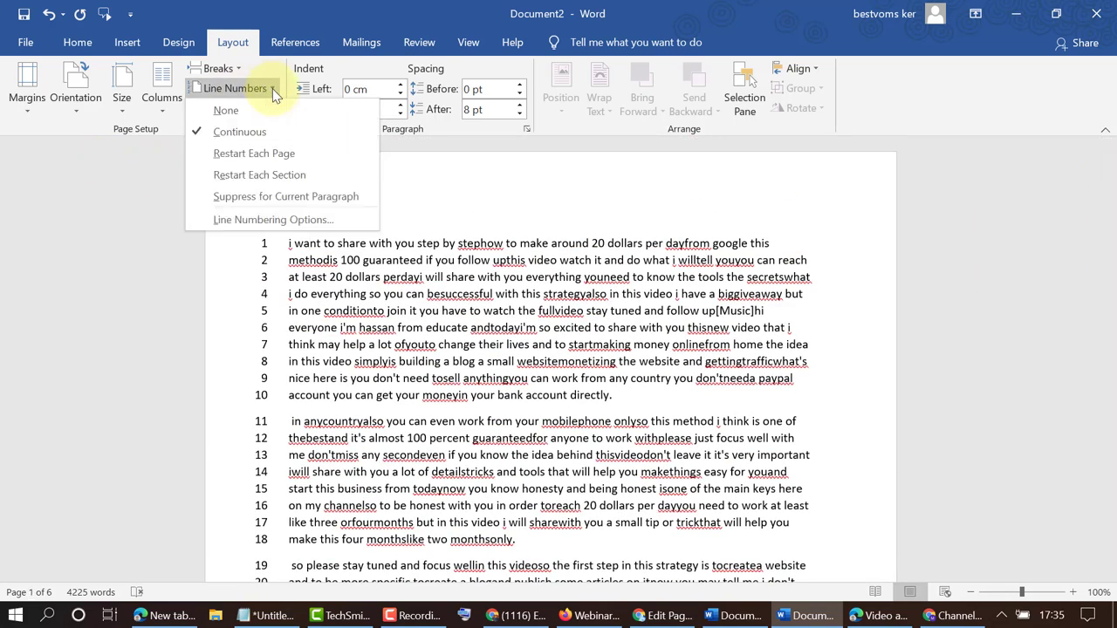
mouse_move(254, 152)
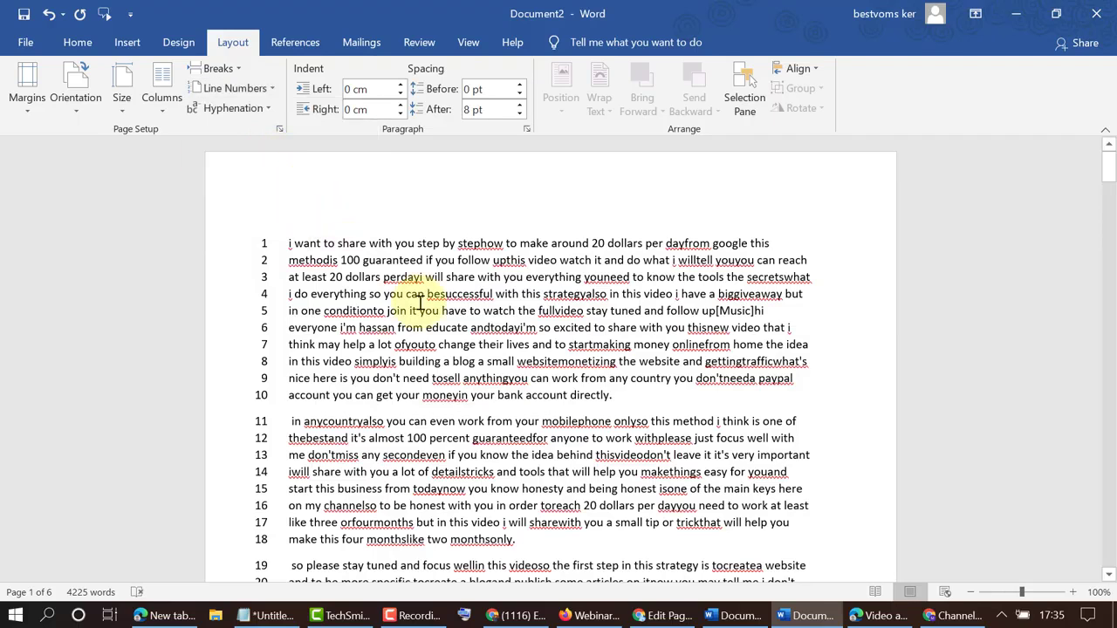
scroll("down", 3)
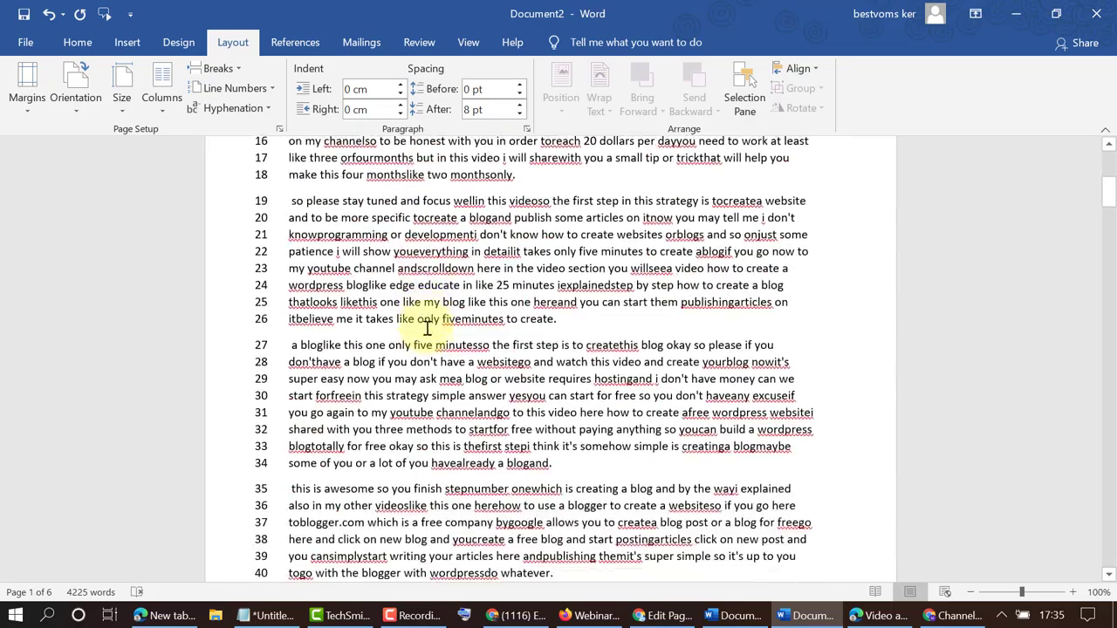
scroll("down", 3)
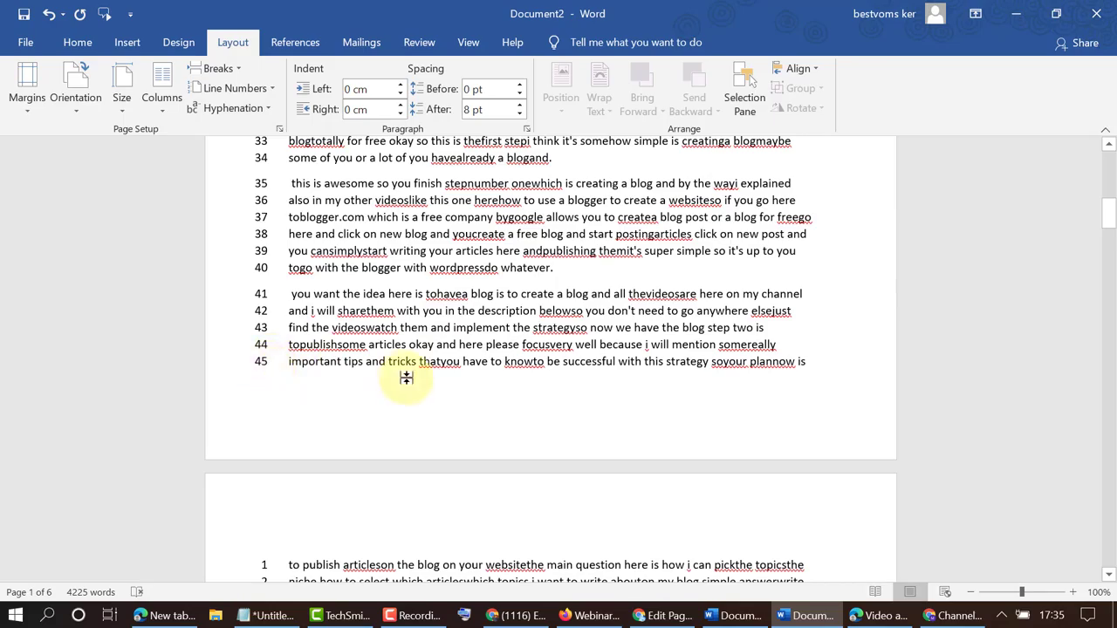
scroll("up", 3)
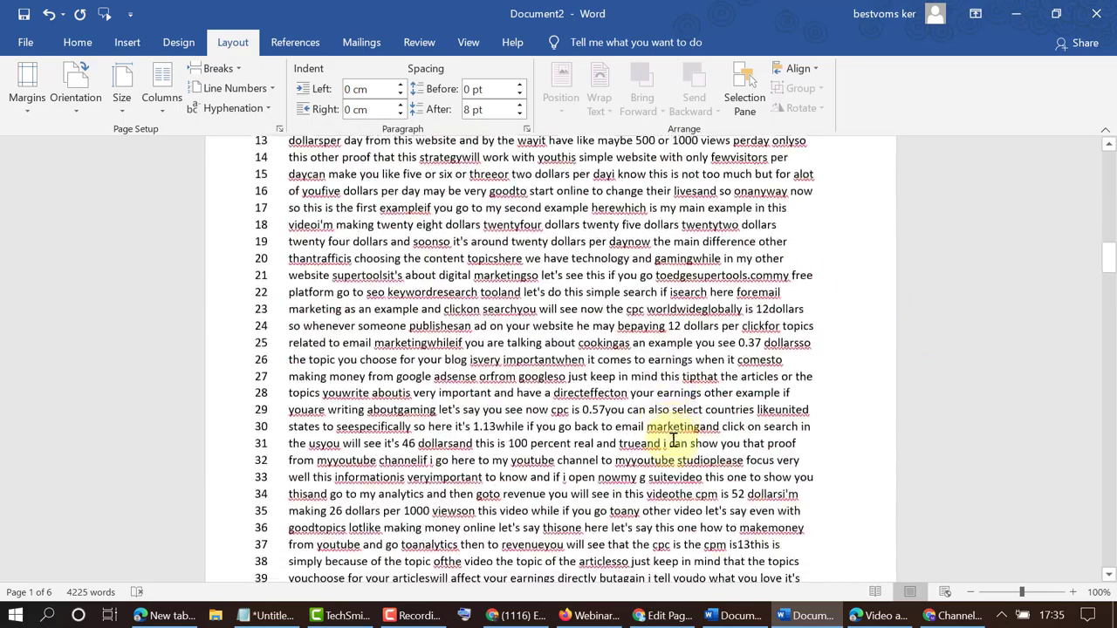
scroll("up", 3)
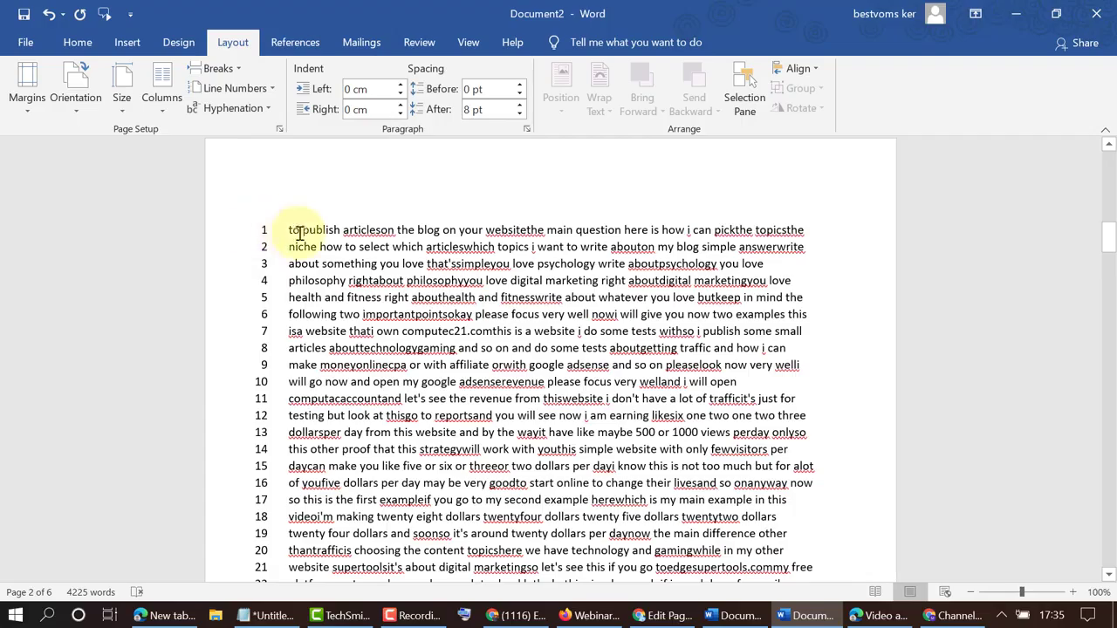
scroll("down", 3)
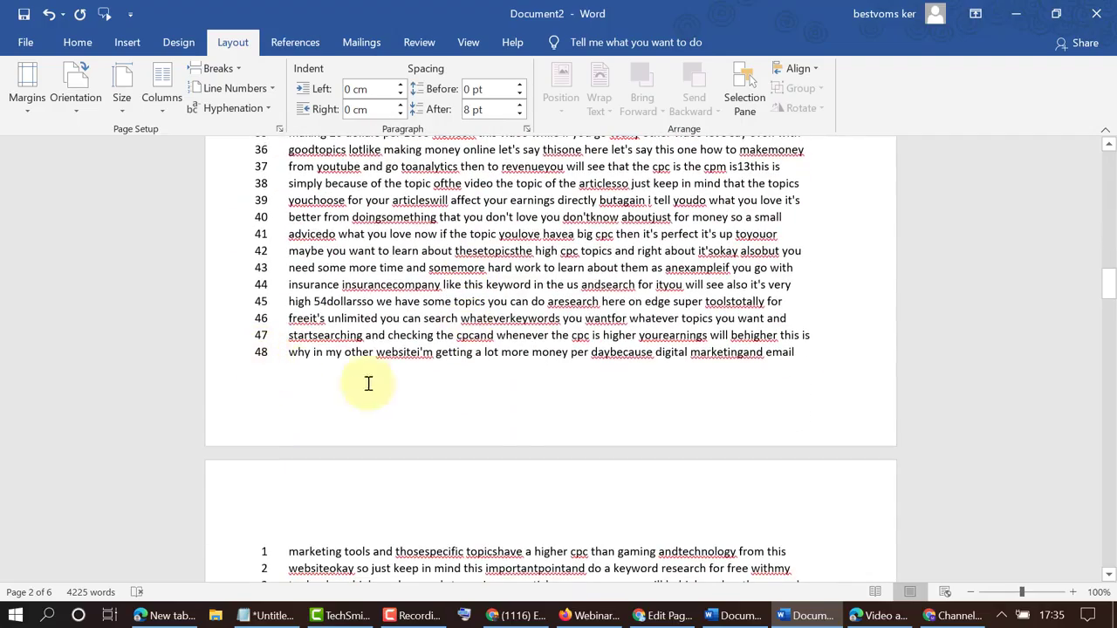
scroll("down", 3)
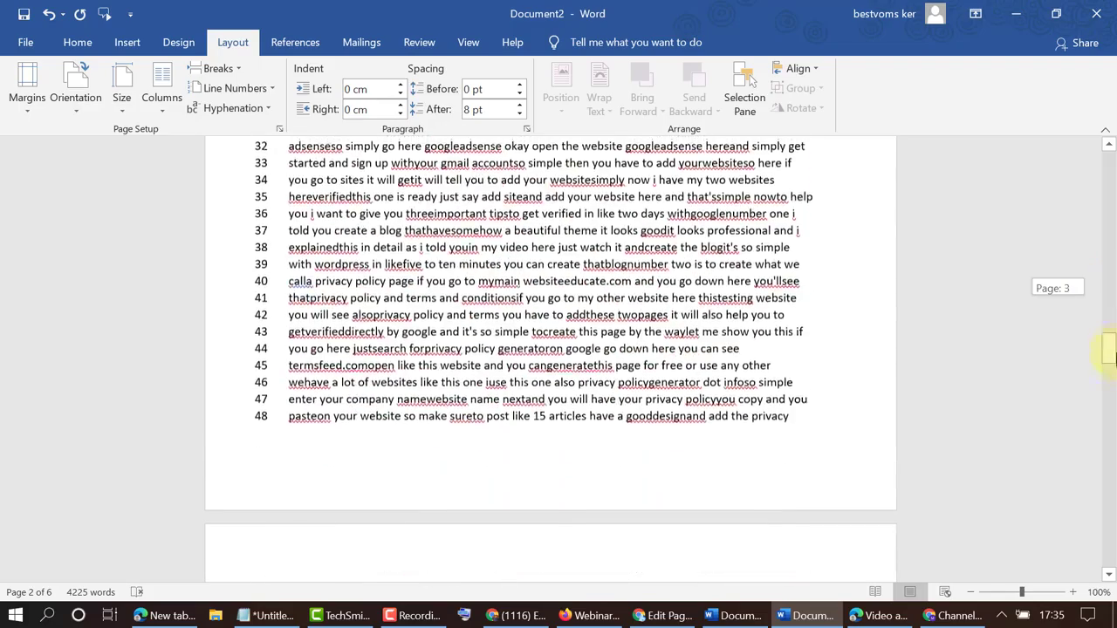
scroll("up", 3)
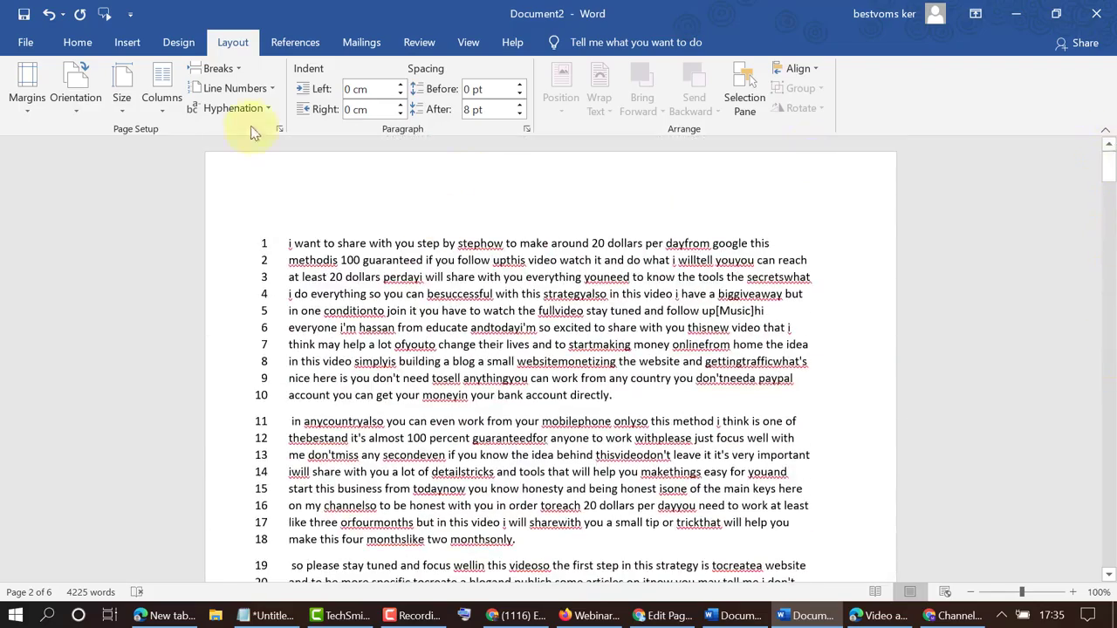
Insert a Next Page section break after page 2's line 9, moving 'will go now' onward.
left_click(233, 88)
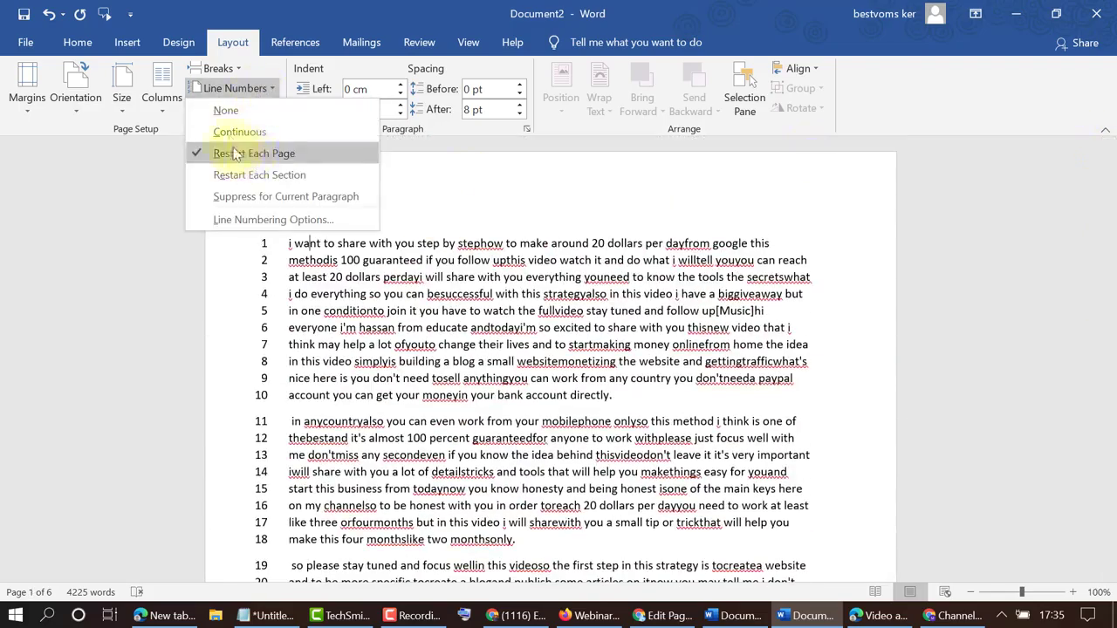
mouse_move(253, 157)
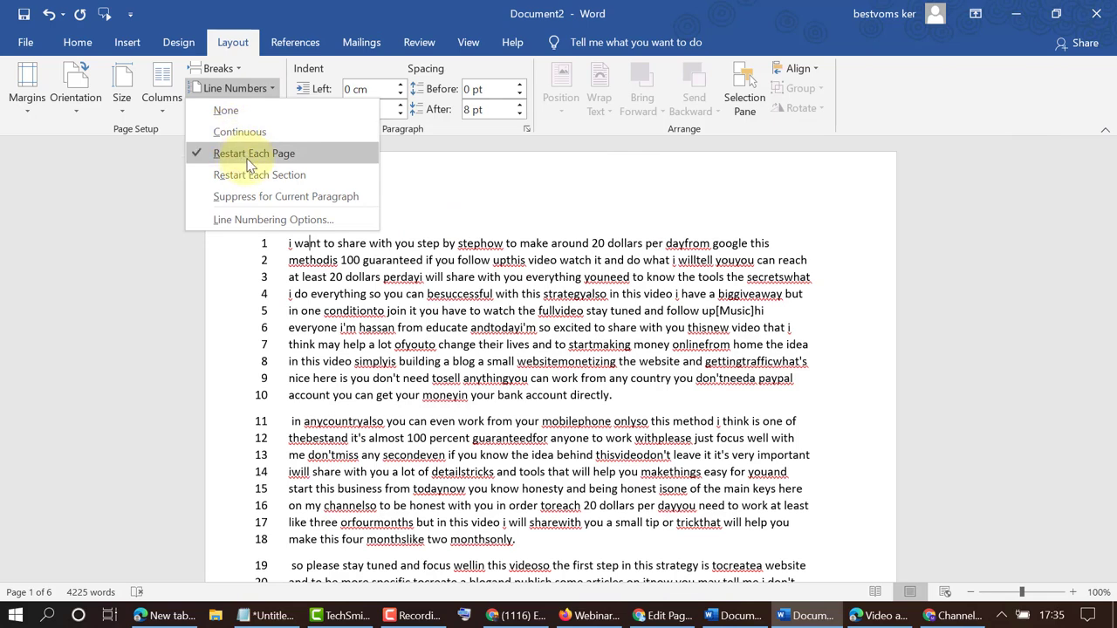
mouse_move(259, 174)
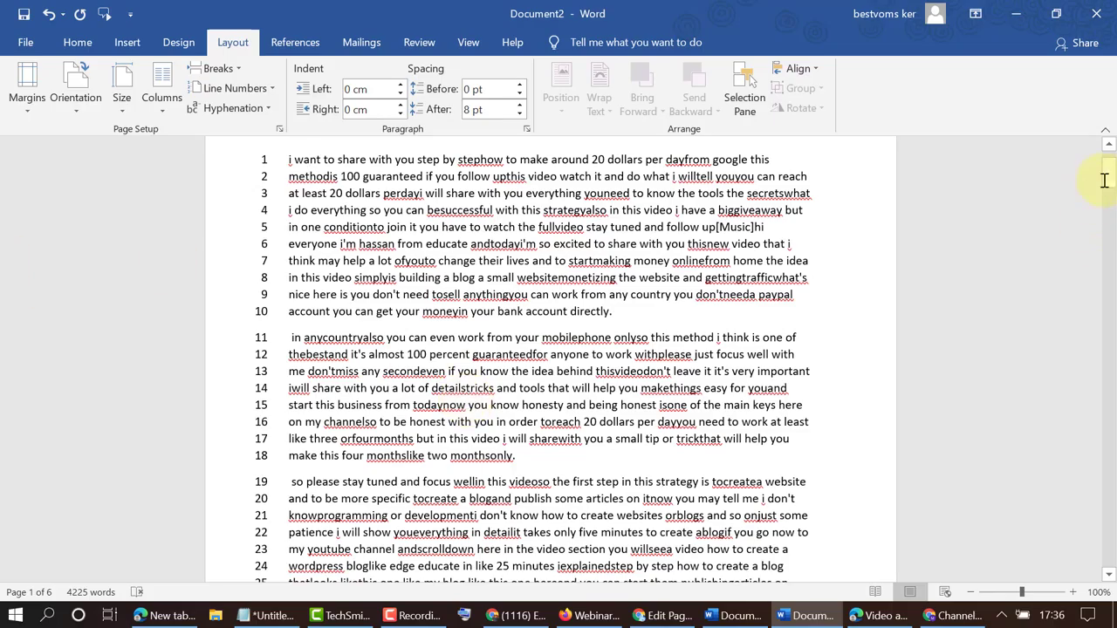
scroll("down", 3)
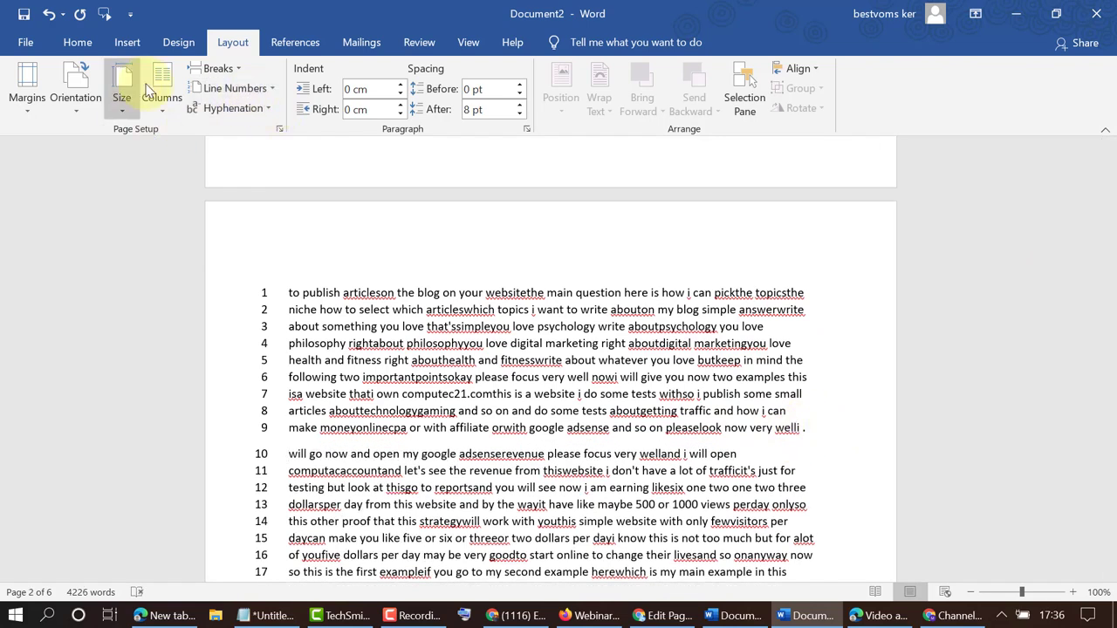
left_click(217, 68)
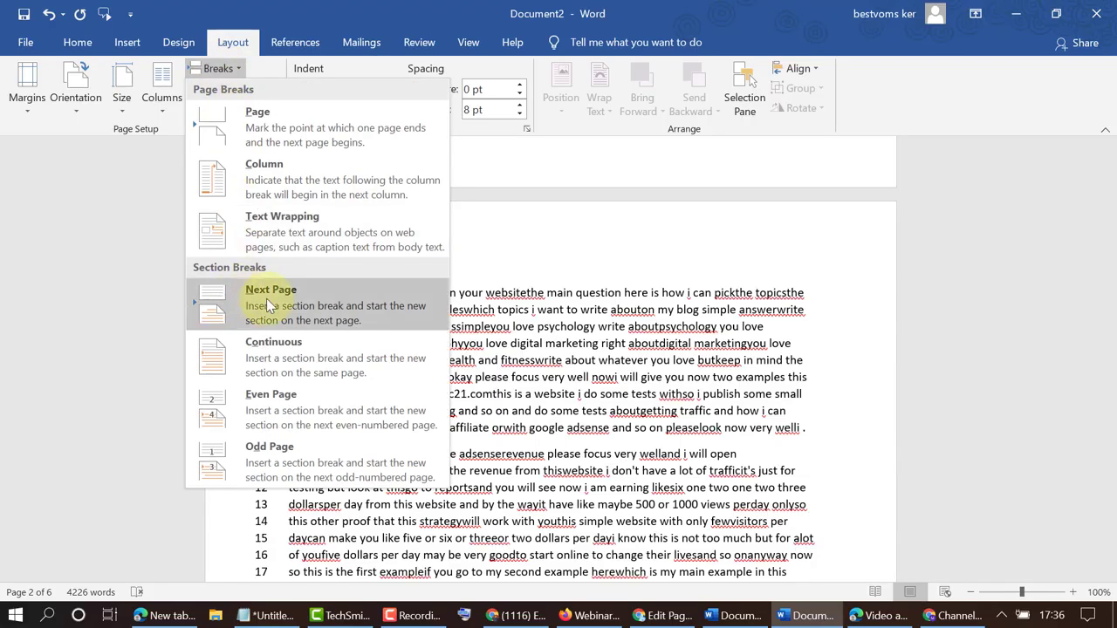
left_click(270, 289)
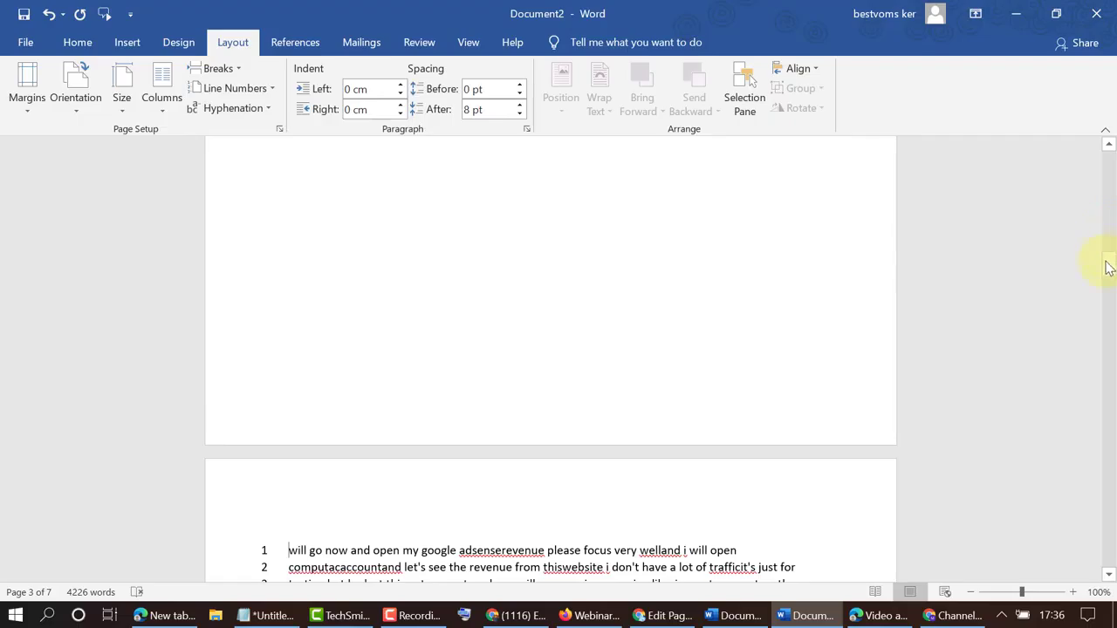
scroll("up", 3)
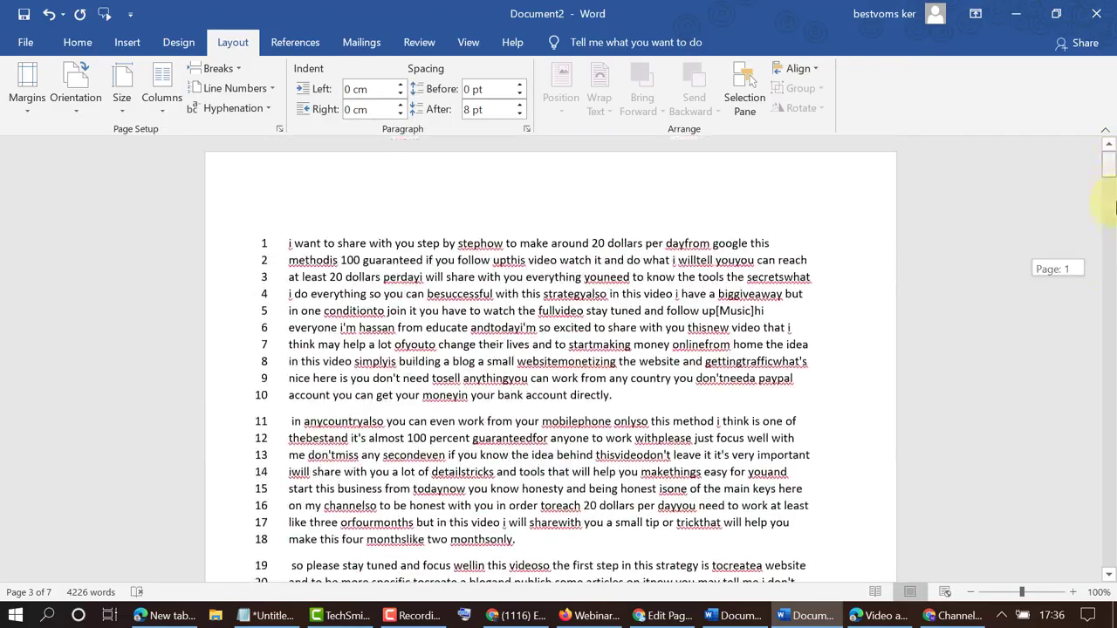
scroll("down", 3)
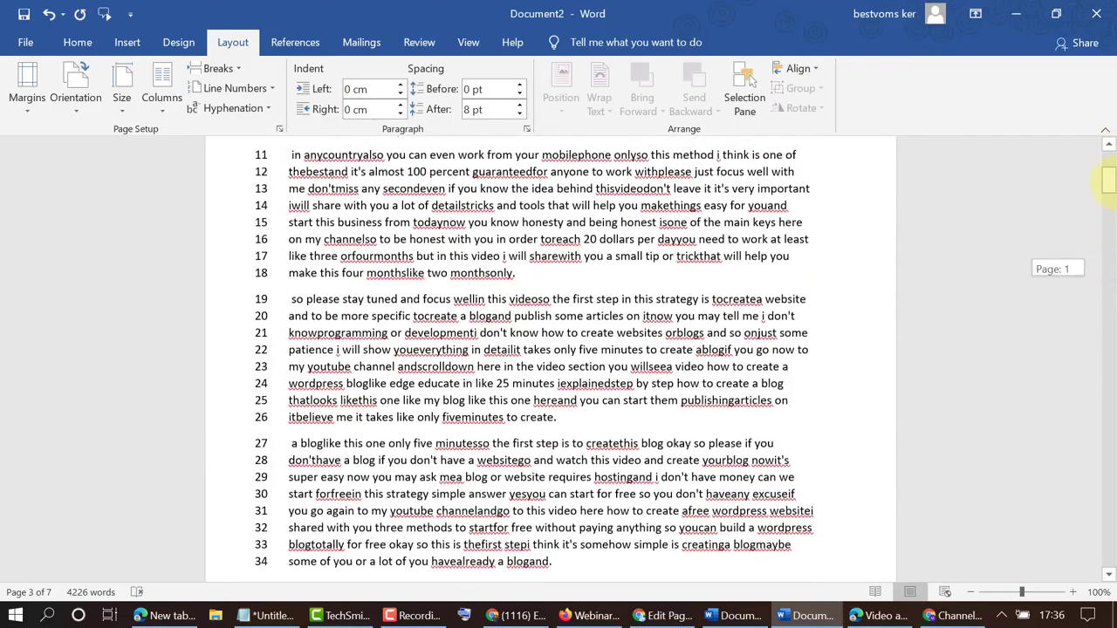
left_click(236, 87)
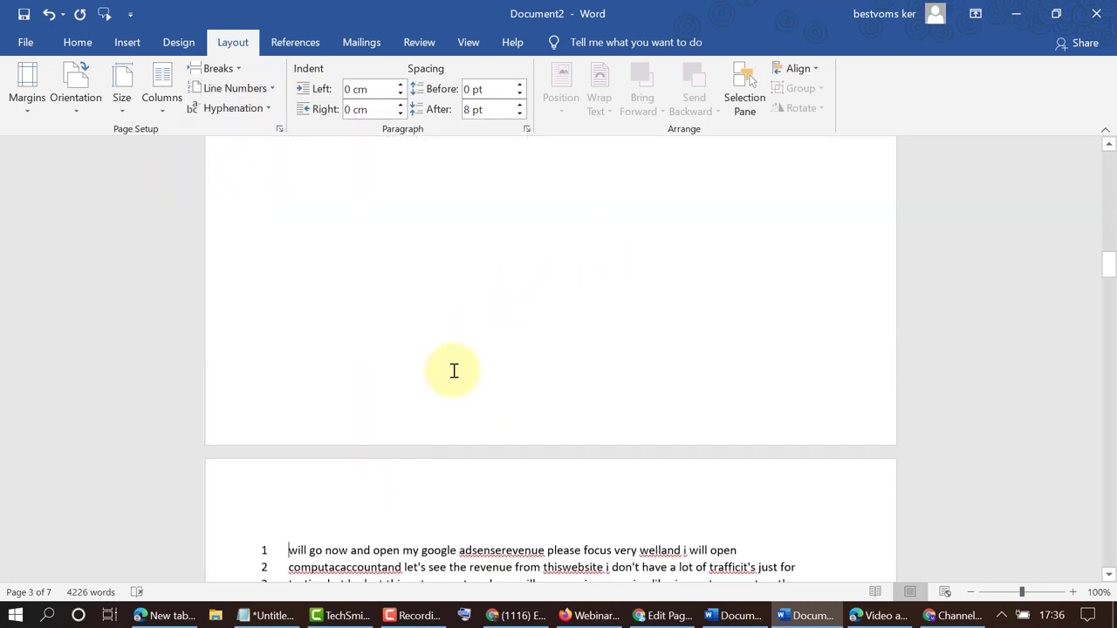
scroll("down", 3)
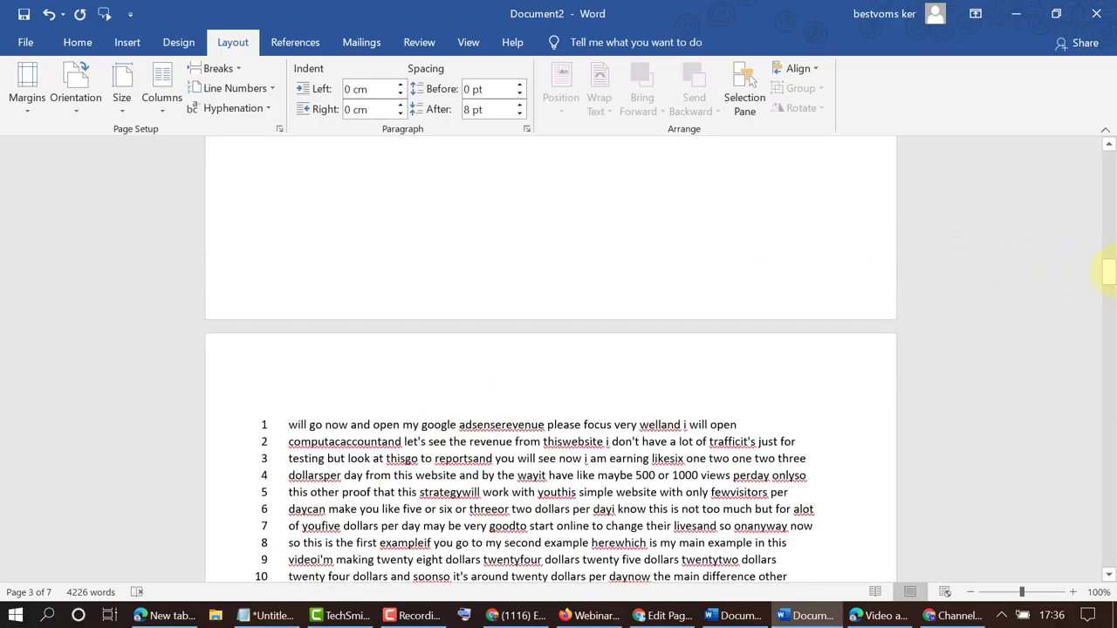
scroll("up", 3)
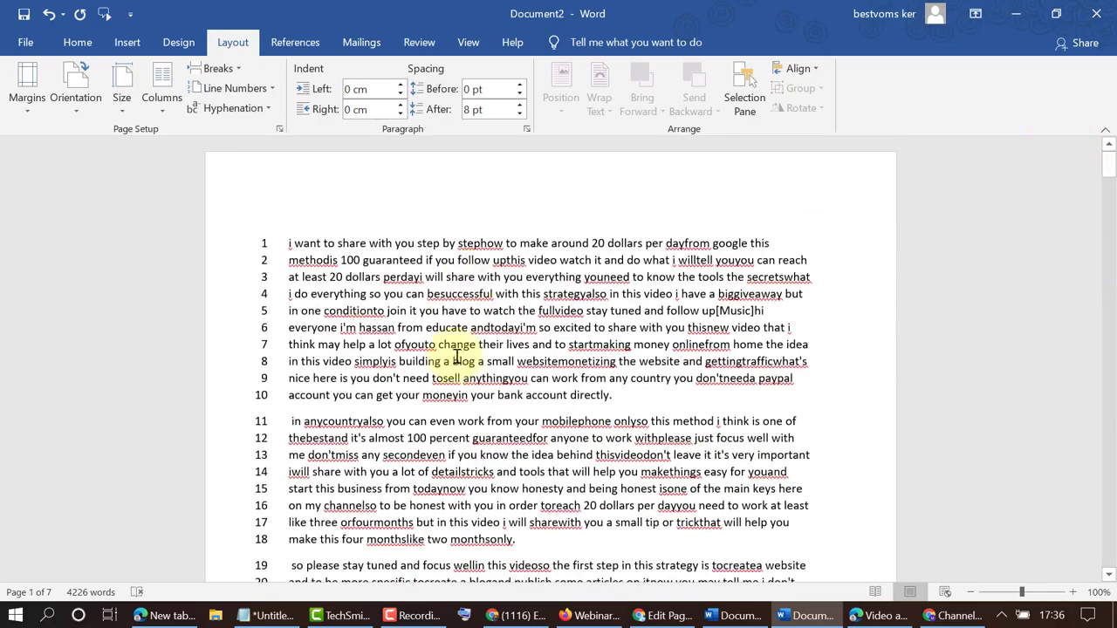
scroll("down", 3)
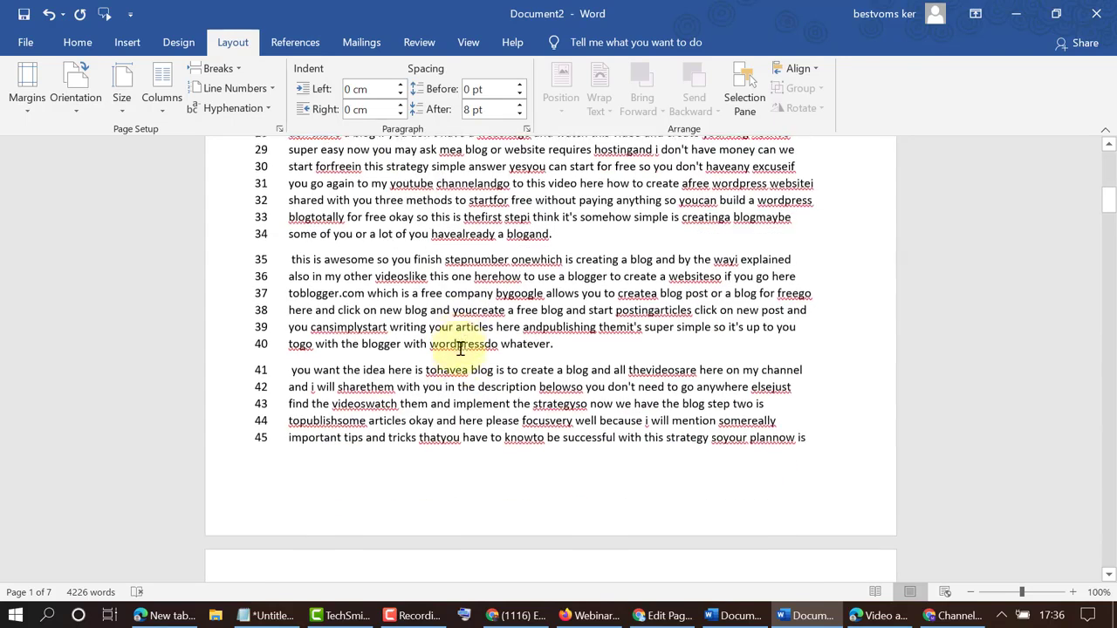
scroll("down", 3)
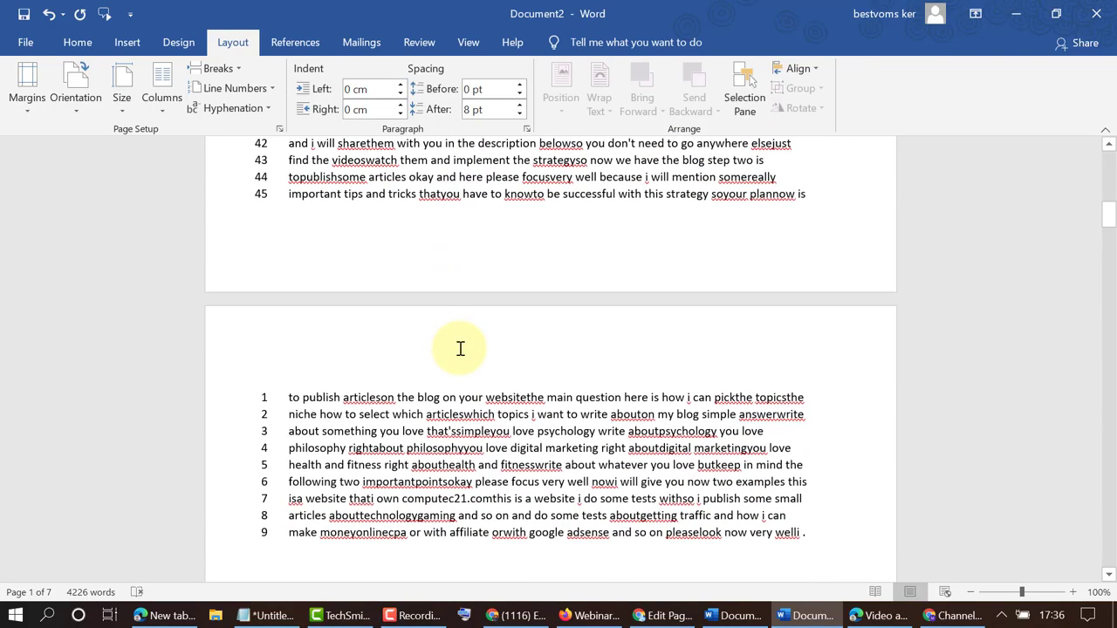